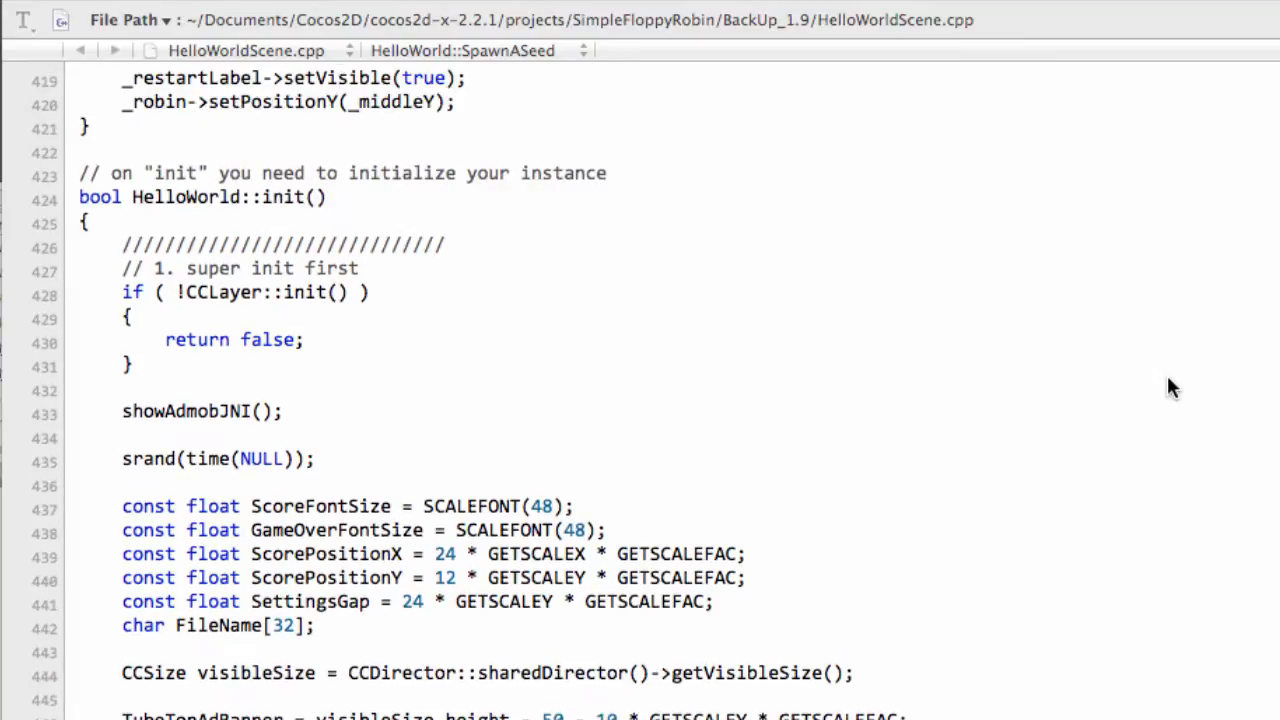
pyautogui.moveTo(810, 127)
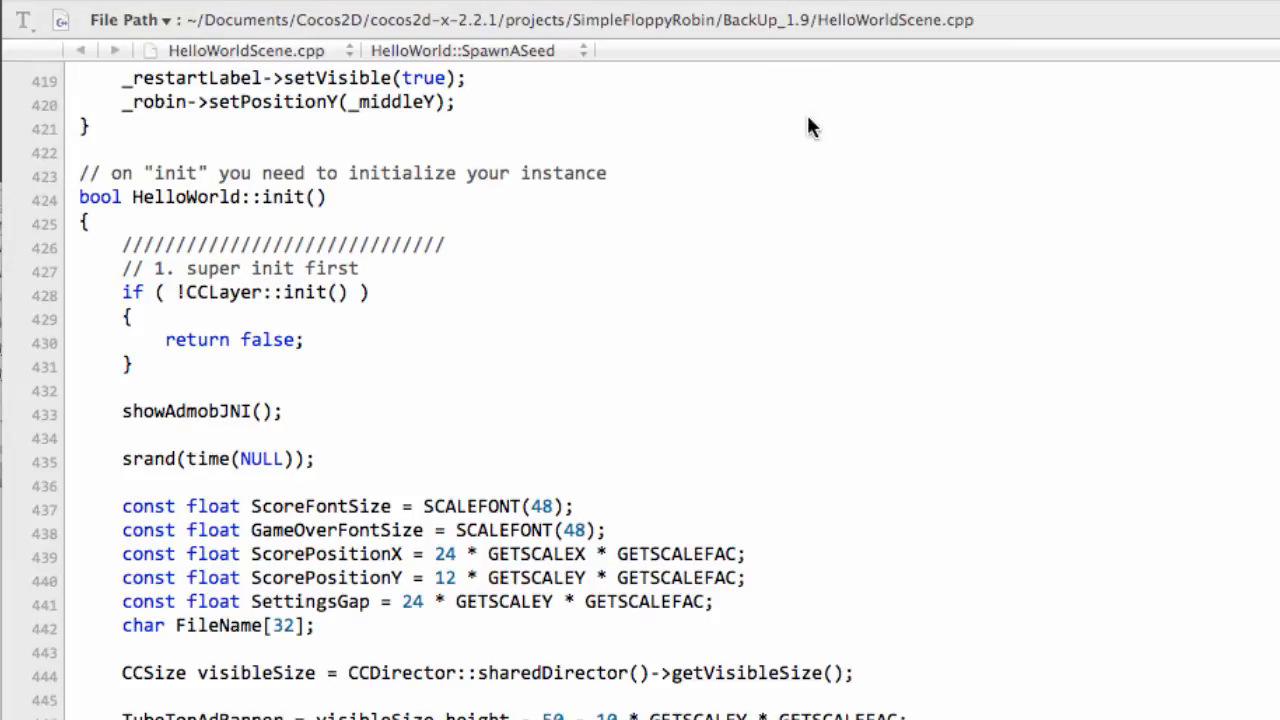
pyautogui.moveTo(943, 122)
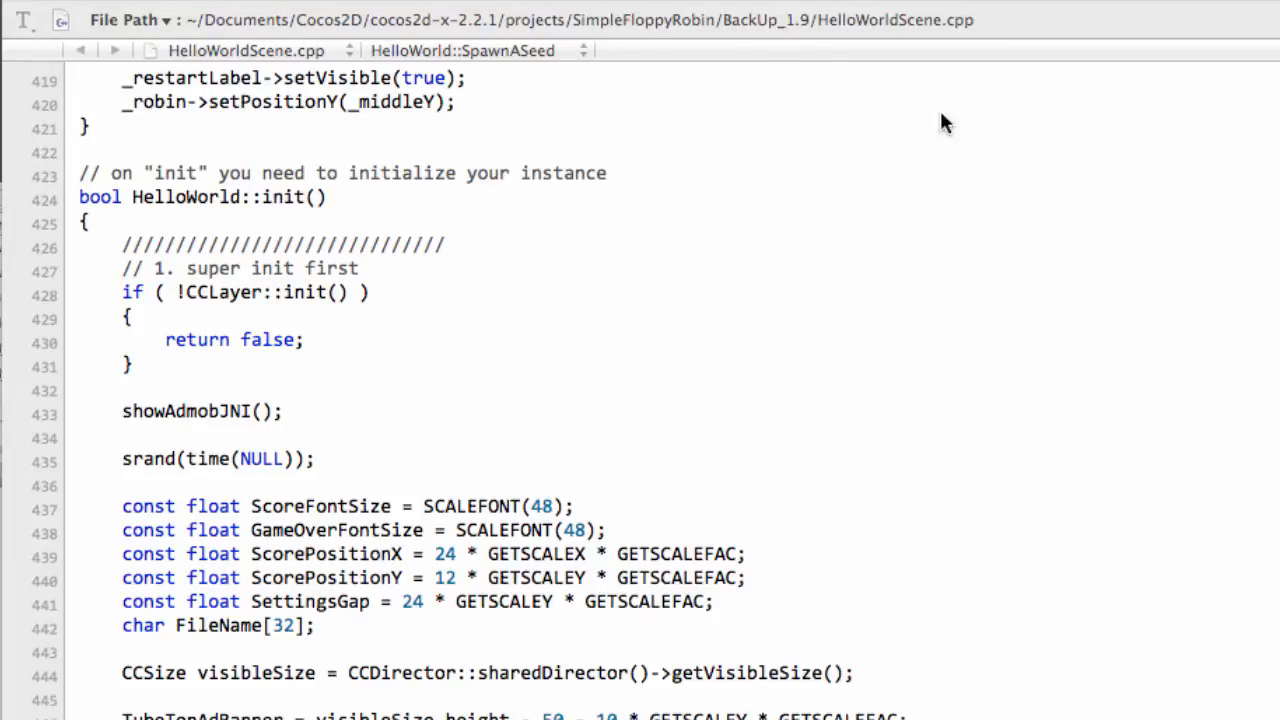
pyautogui.moveTo(1044, 606)
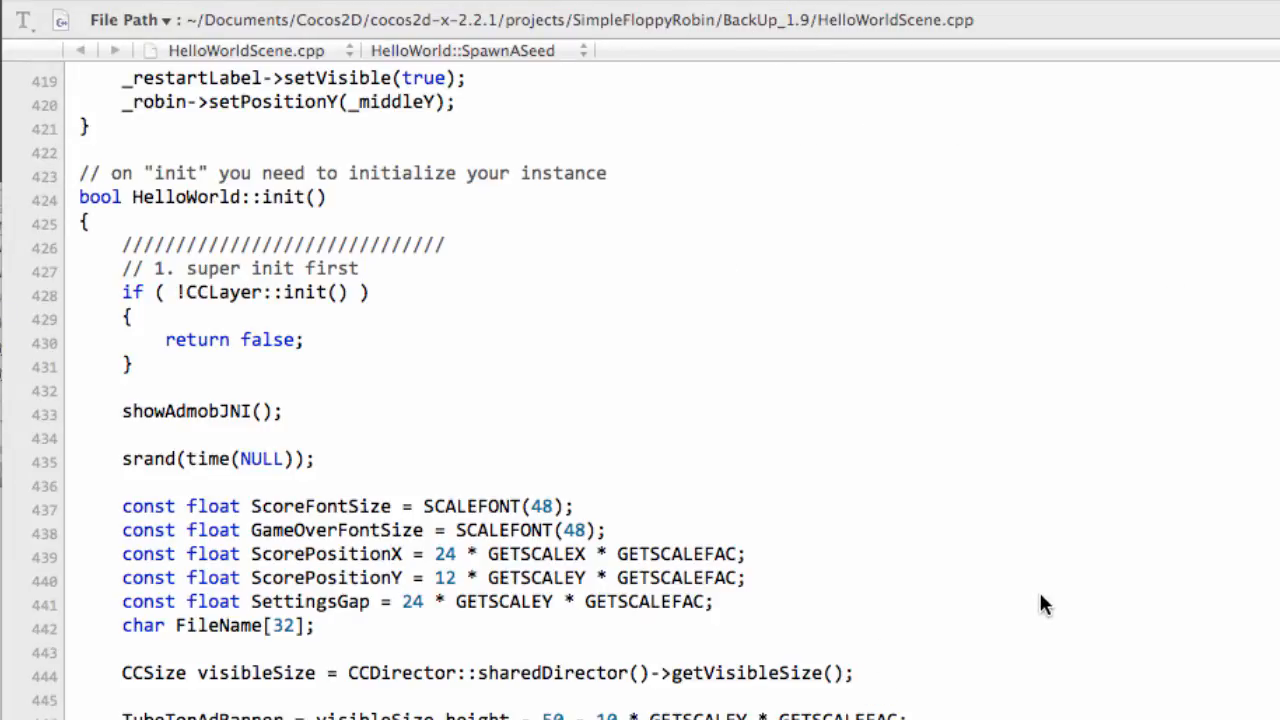
# Scroll HelloWorldScene.cpp down to line 446 where HelloWorld::init sets the 50-pixel TubeTopAdBanner
pyautogui.scroll(-3)
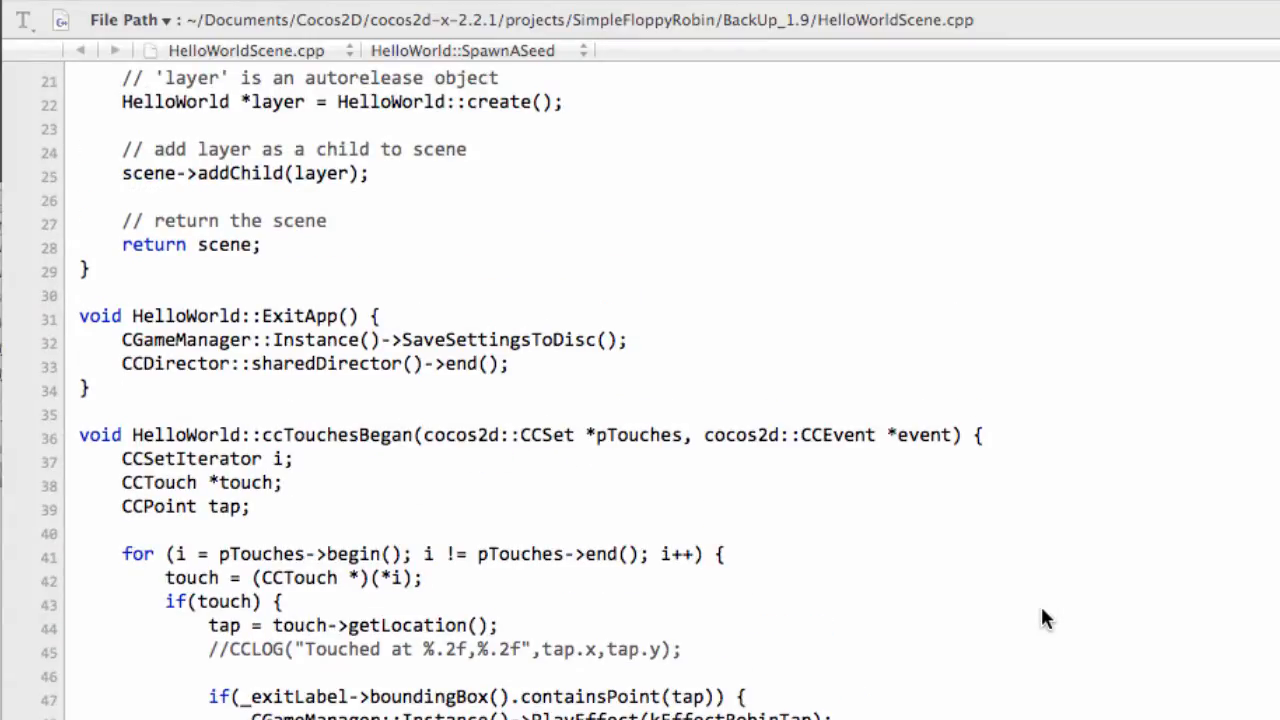
pyautogui.scroll(-3)
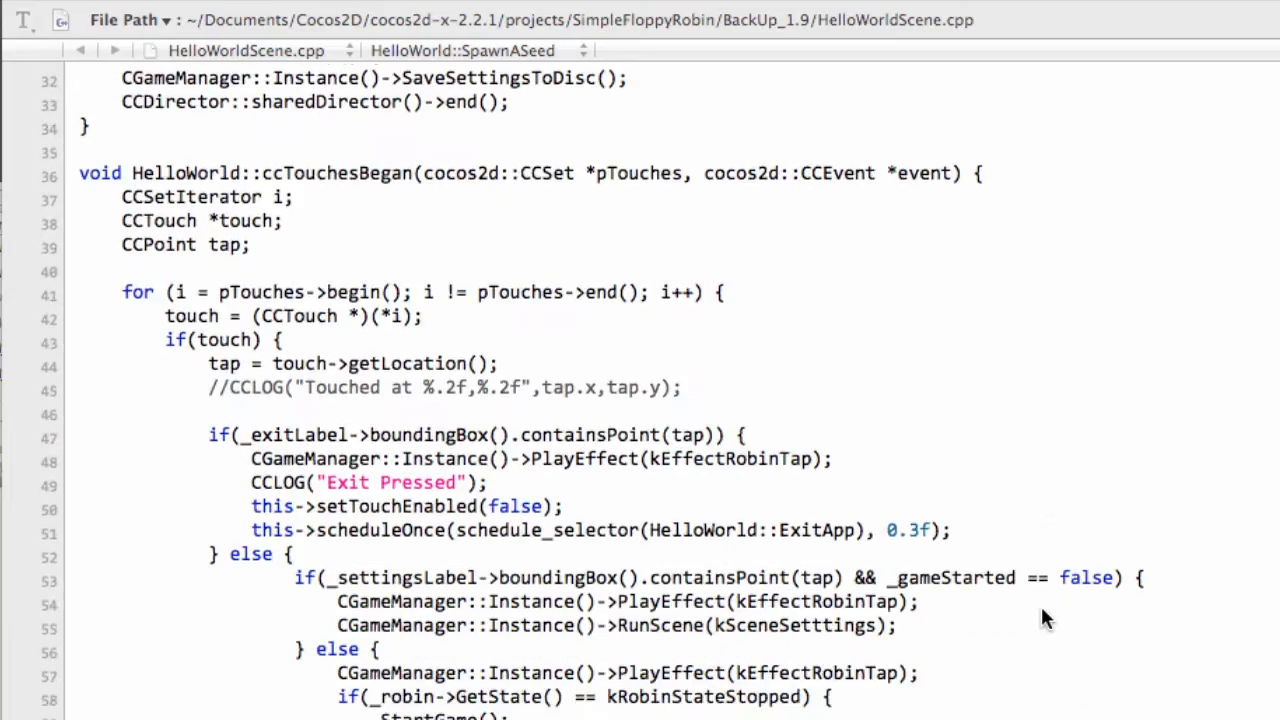
pyautogui.scroll(-3)
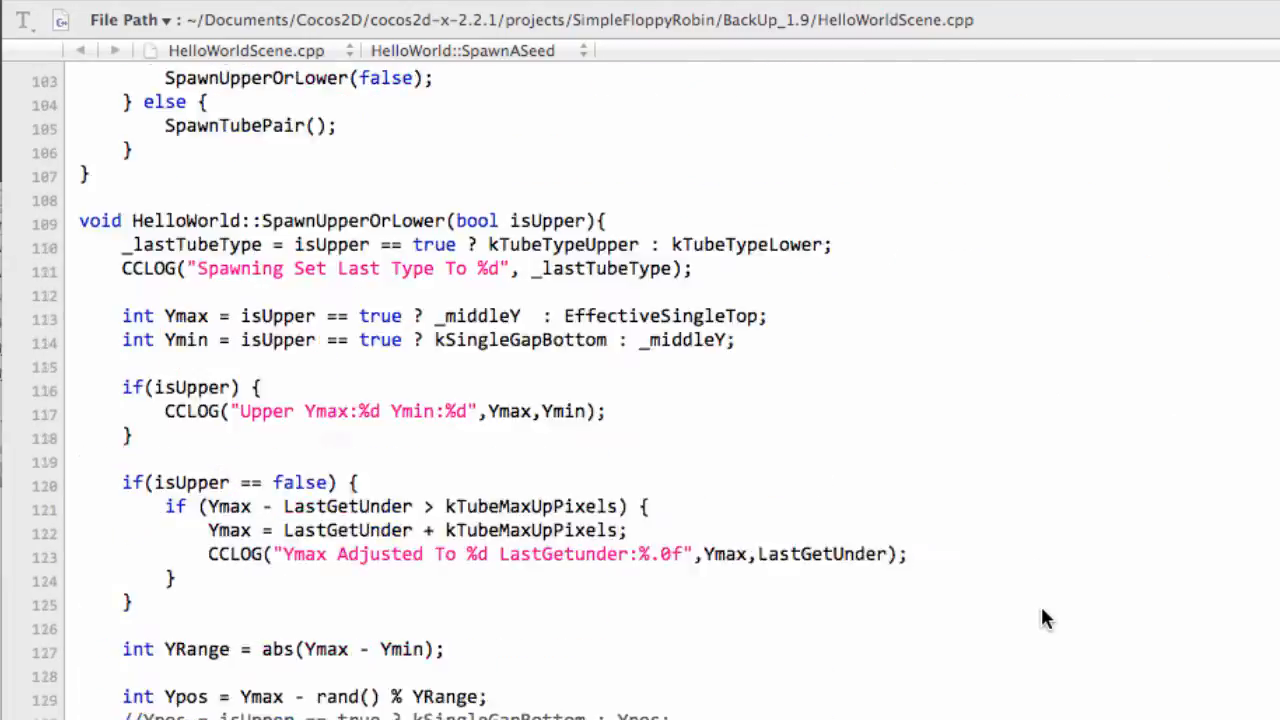
pyautogui.scroll(-3)
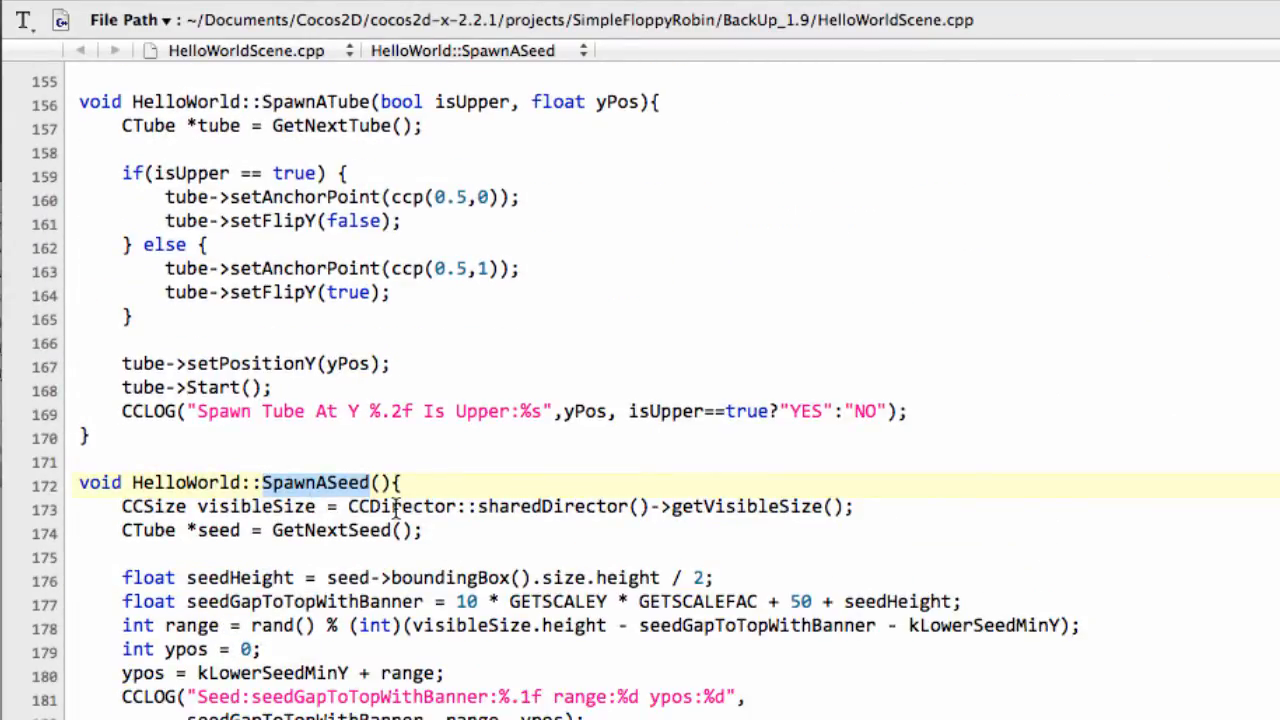
pyautogui.scroll(-3)
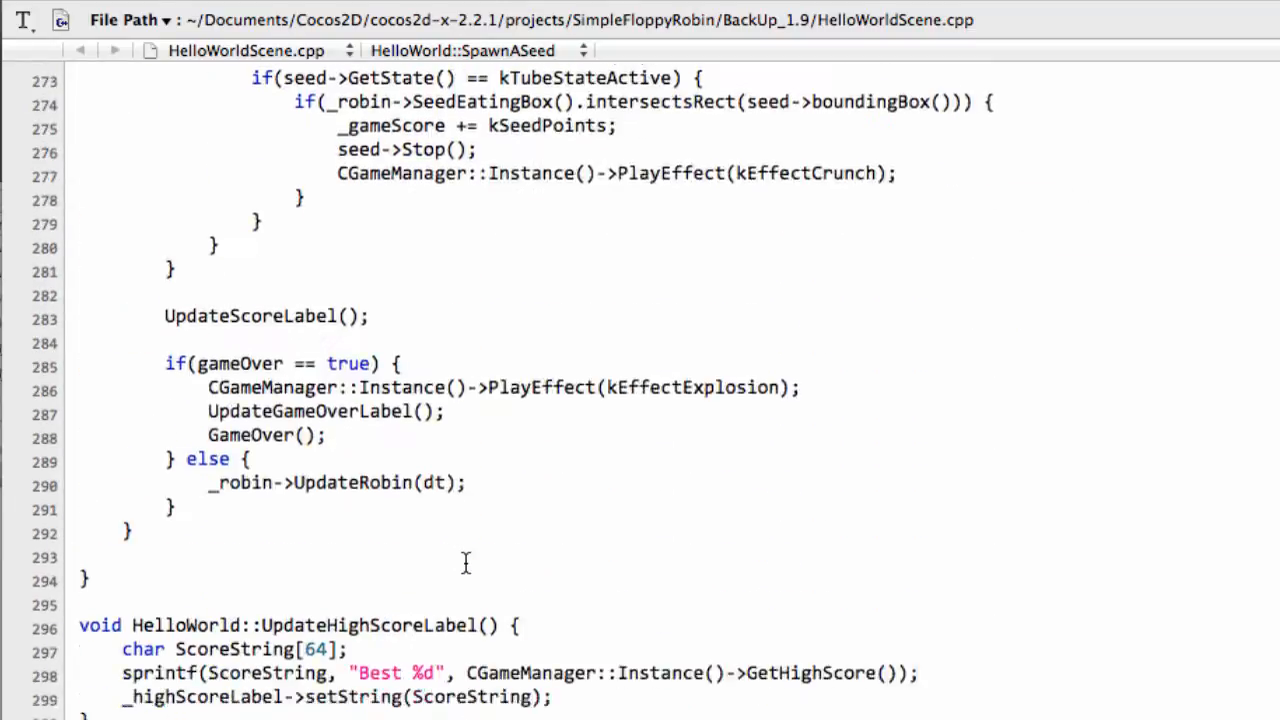
pyautogui.scroll(-3)
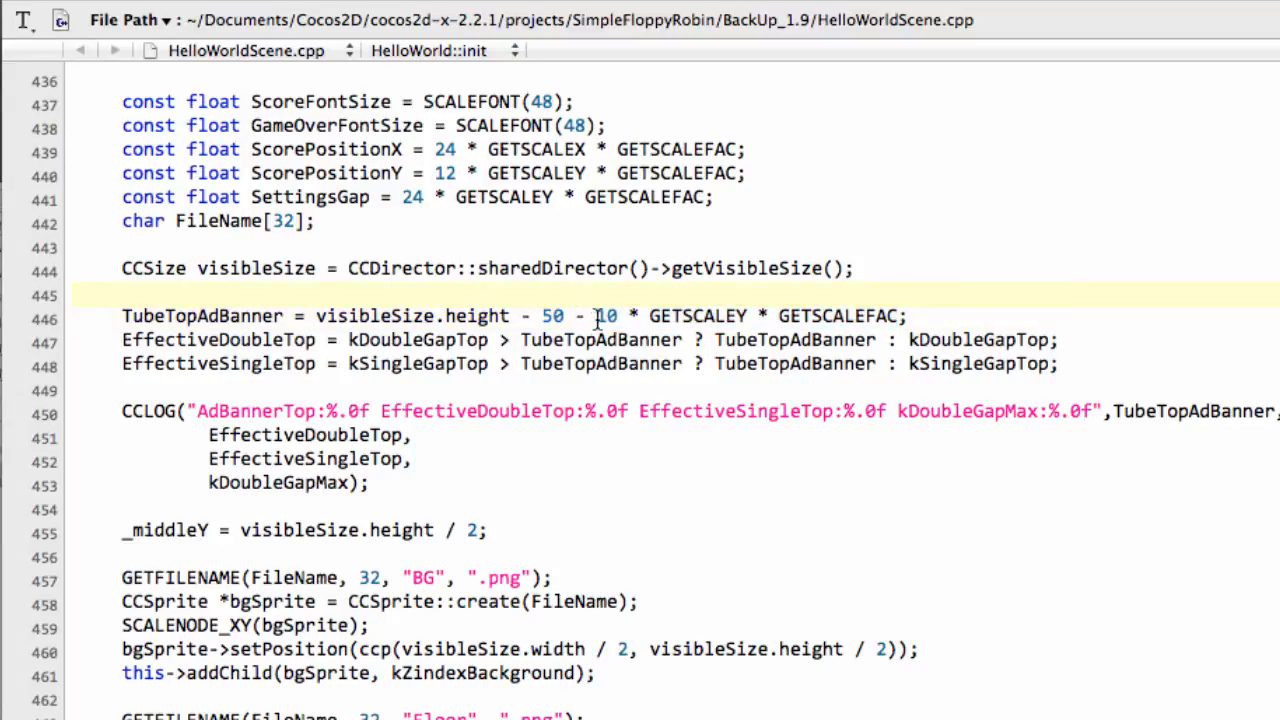
pyautogui.doubleClick(554, 316)
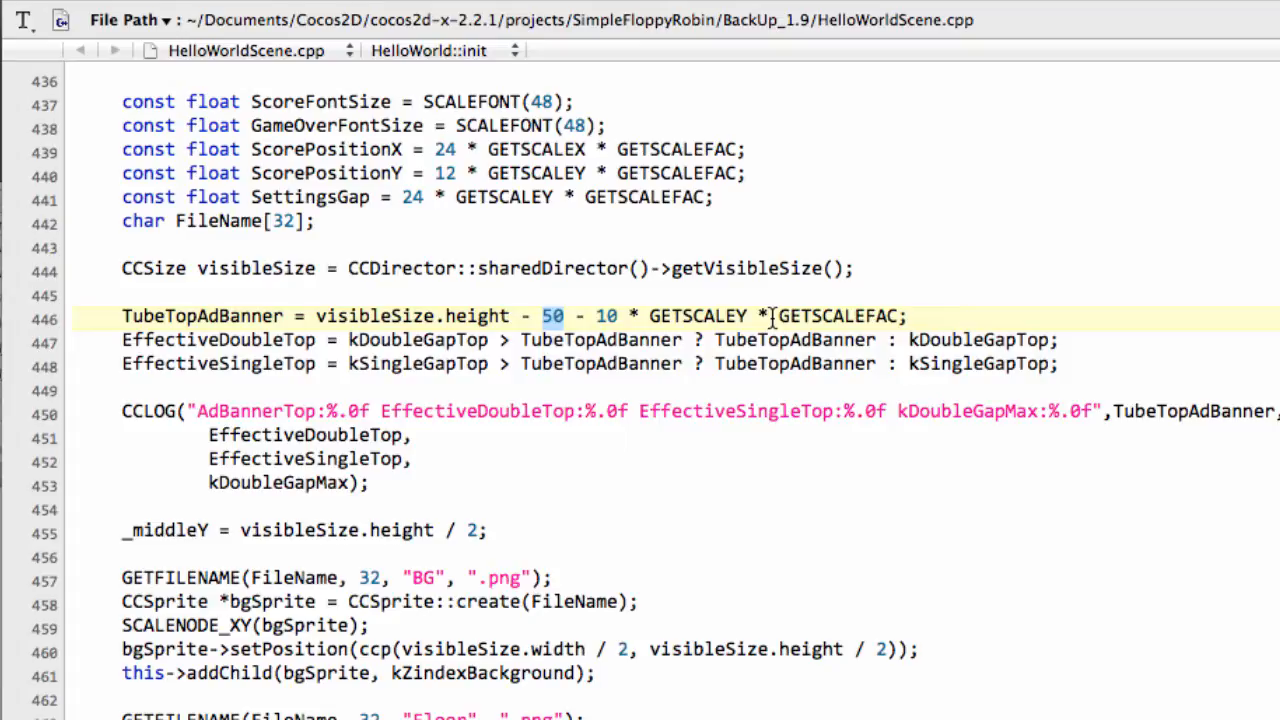
pyautogui.moveTo(938, 265)
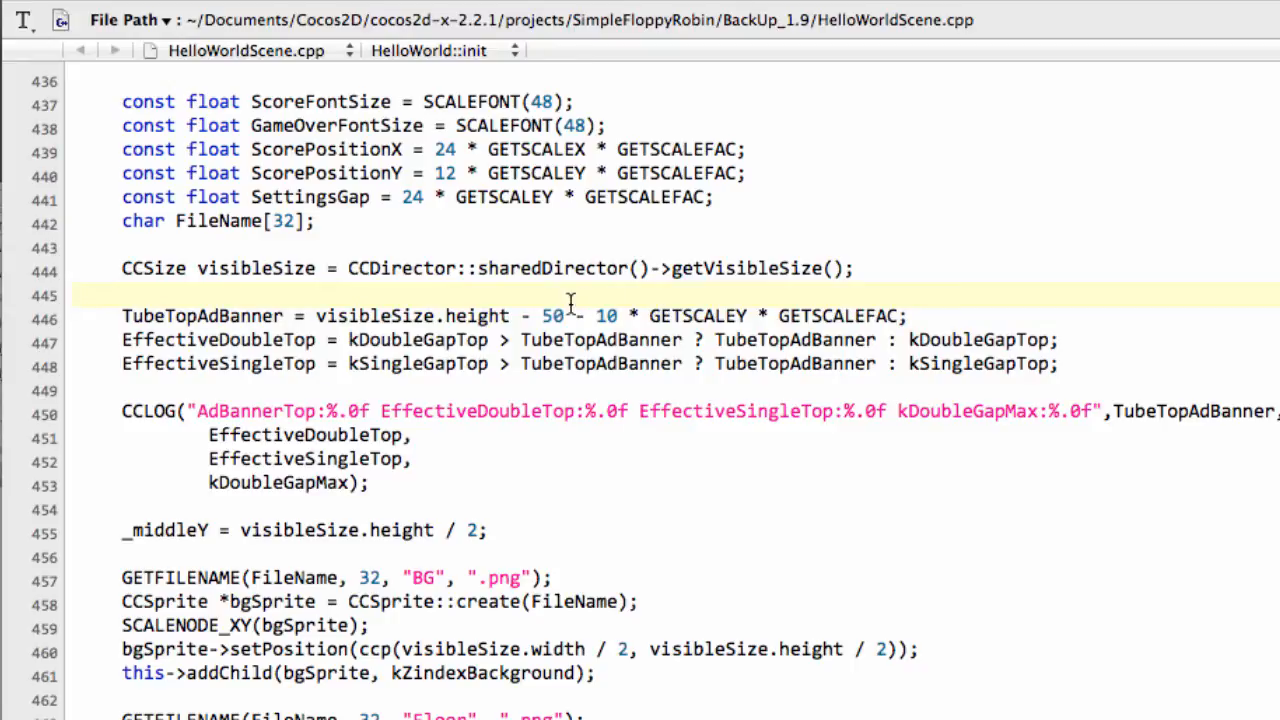
pyautogui.doubleClick(552, 316)
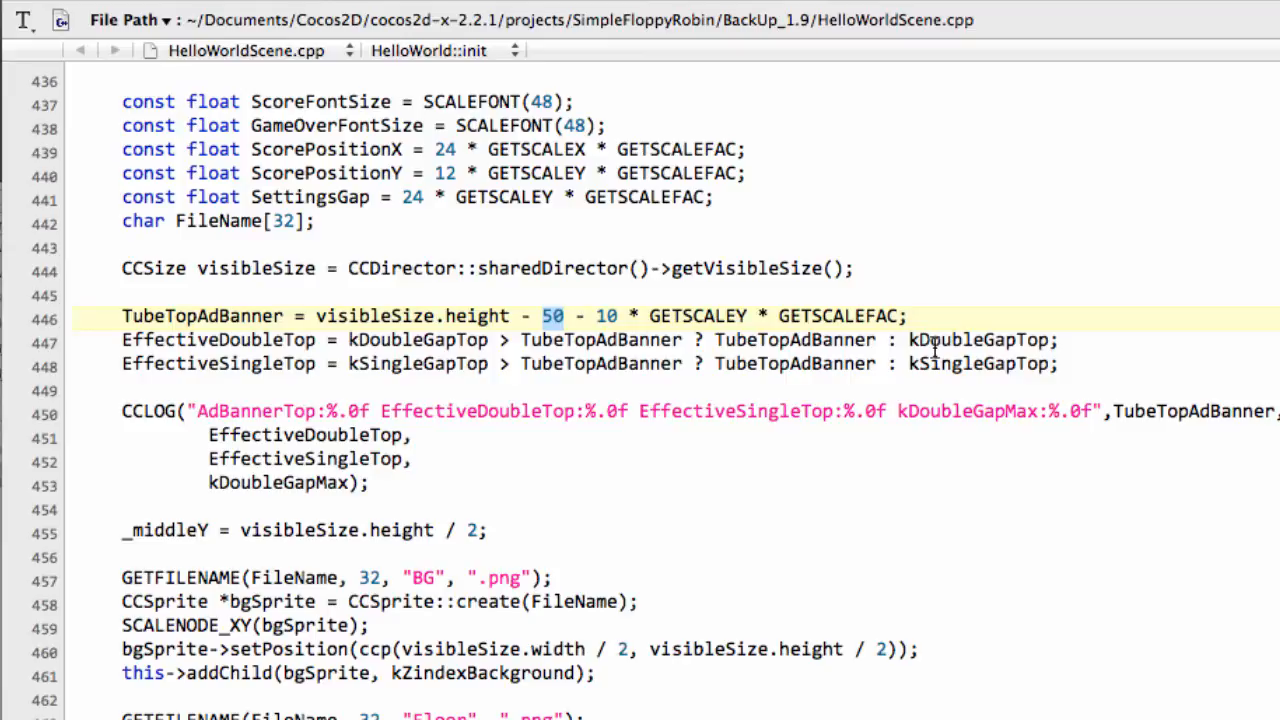
pyautogui.moveTo(1030, 323)
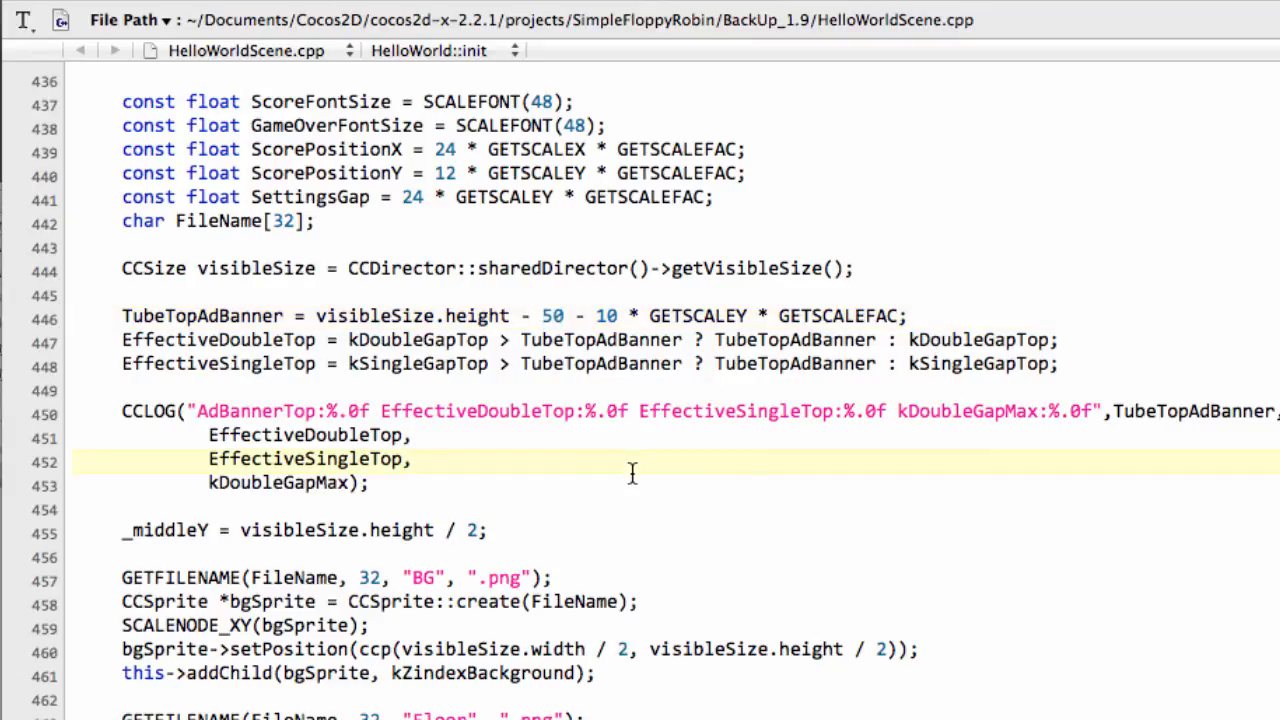
# Scroll from the top of the file down past SpawnASeed to the GetNextTube function
pyautogui.scroll(3)
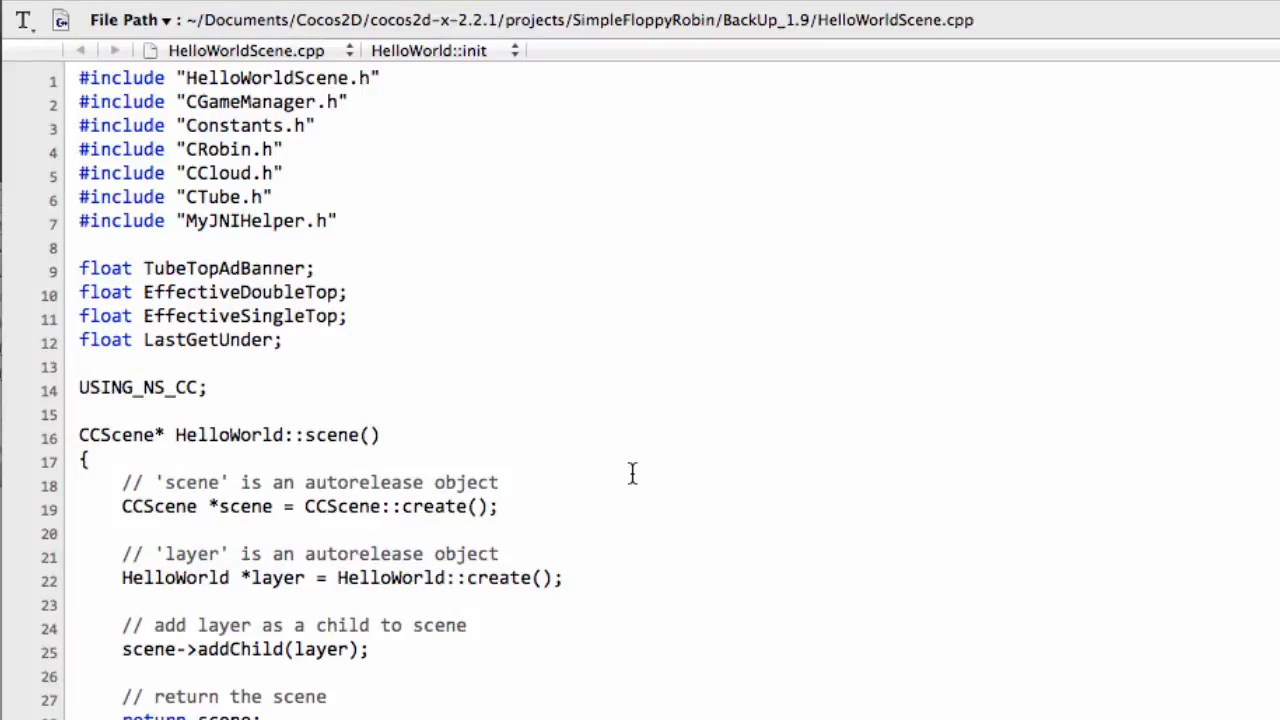
pyautogui.scroll(-3)
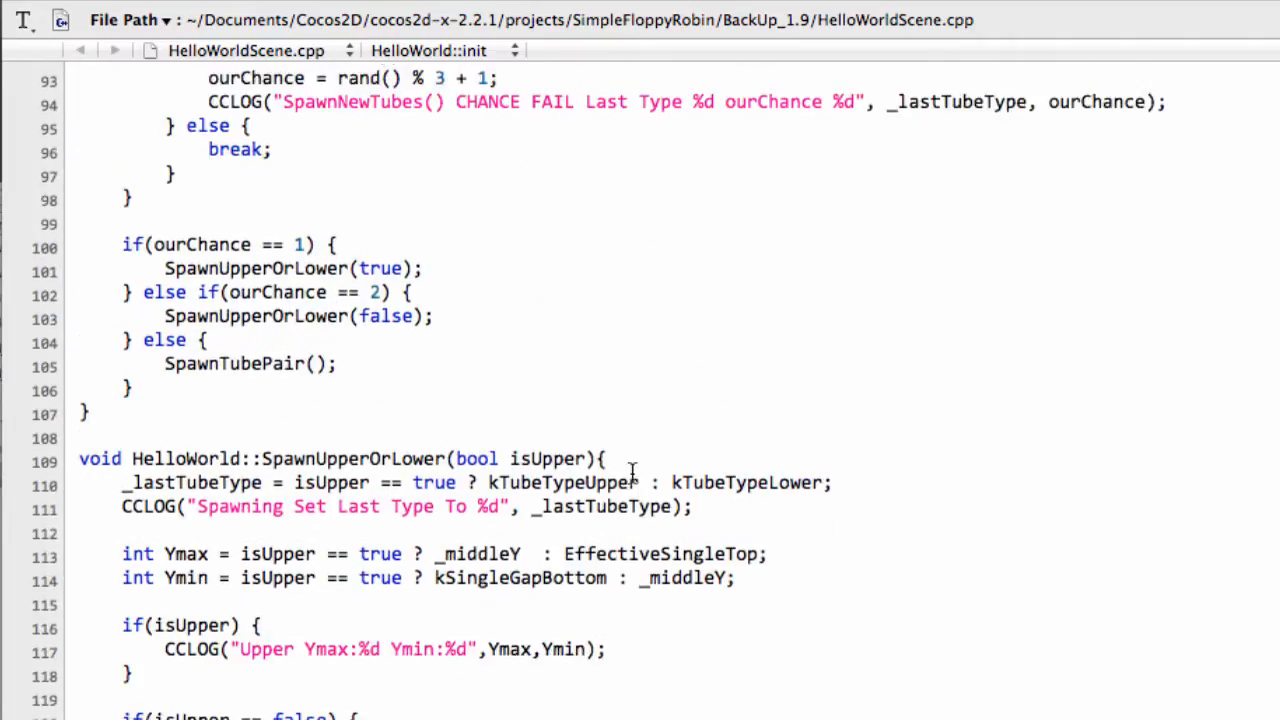
pyautogui.scroll(-3)
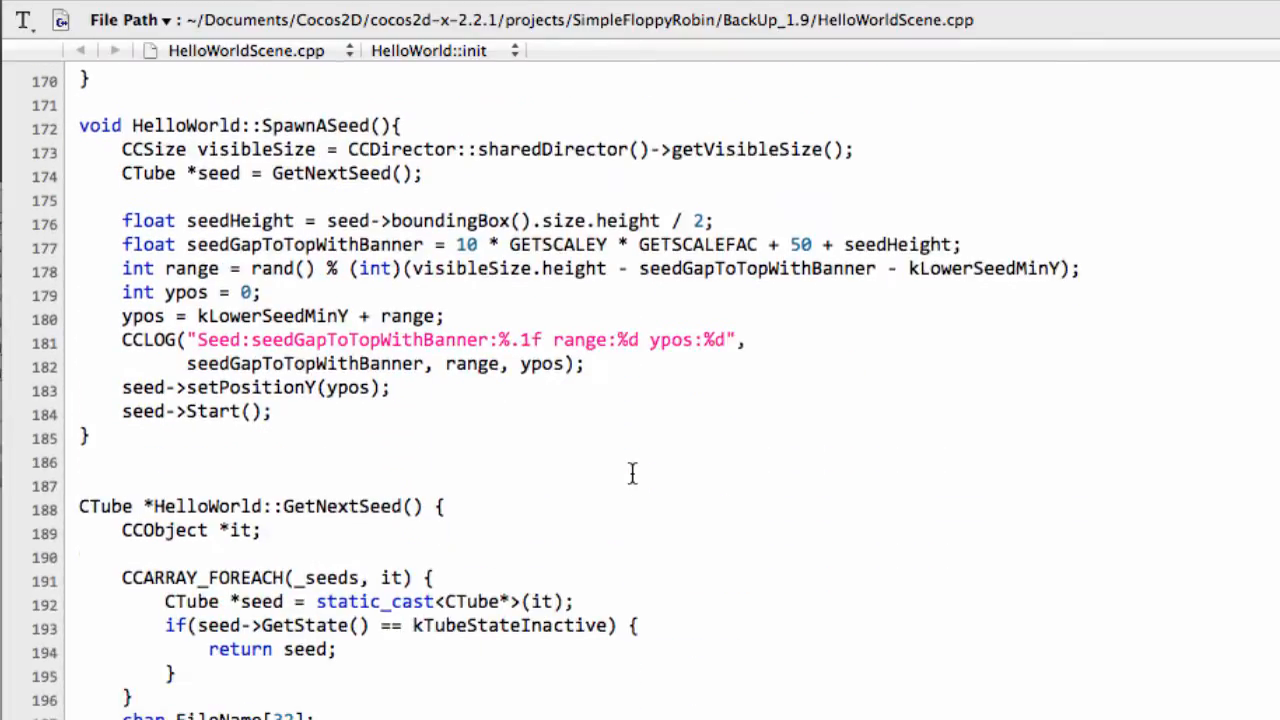
pyautogui.scroll(-3)
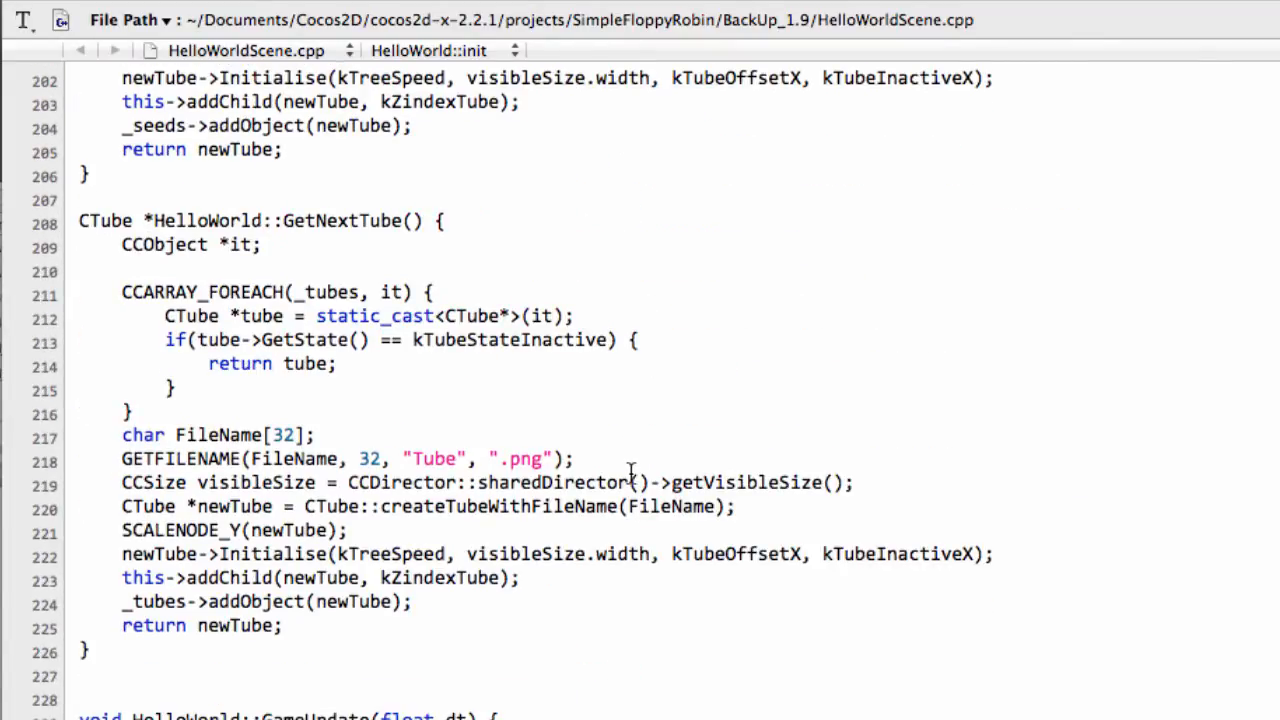
pyautogui.moveTo(1098, 28)
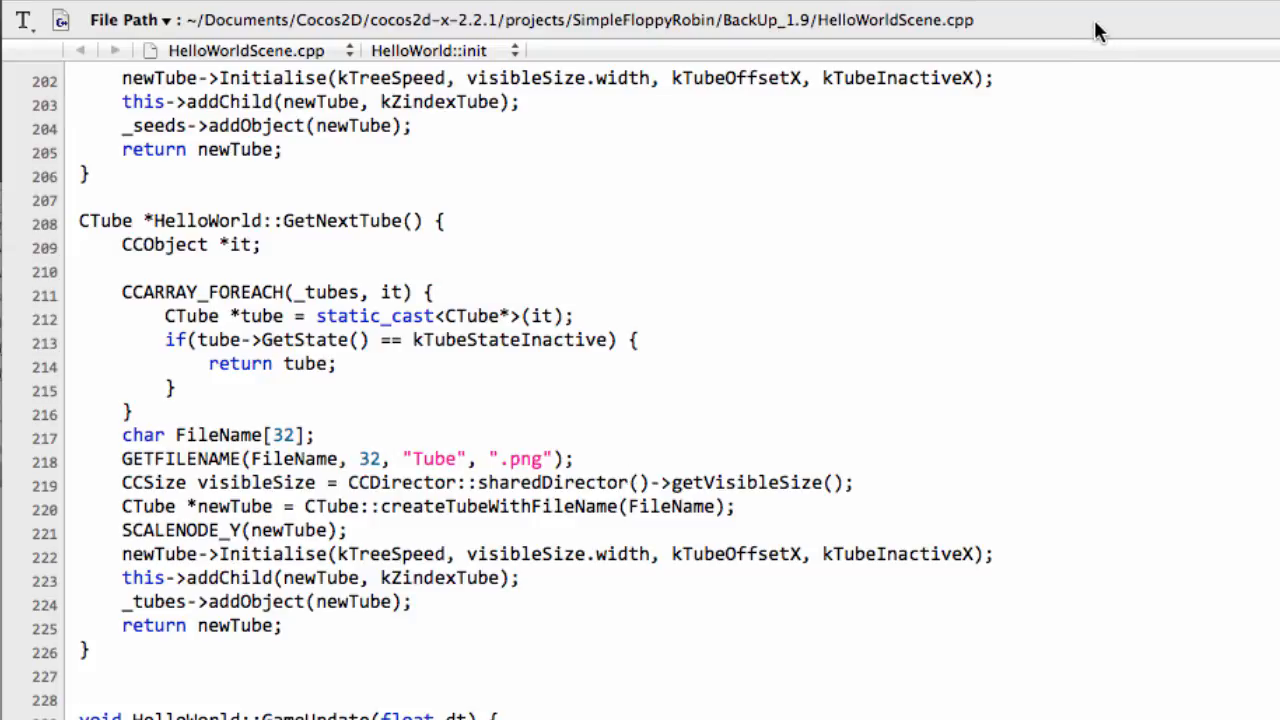